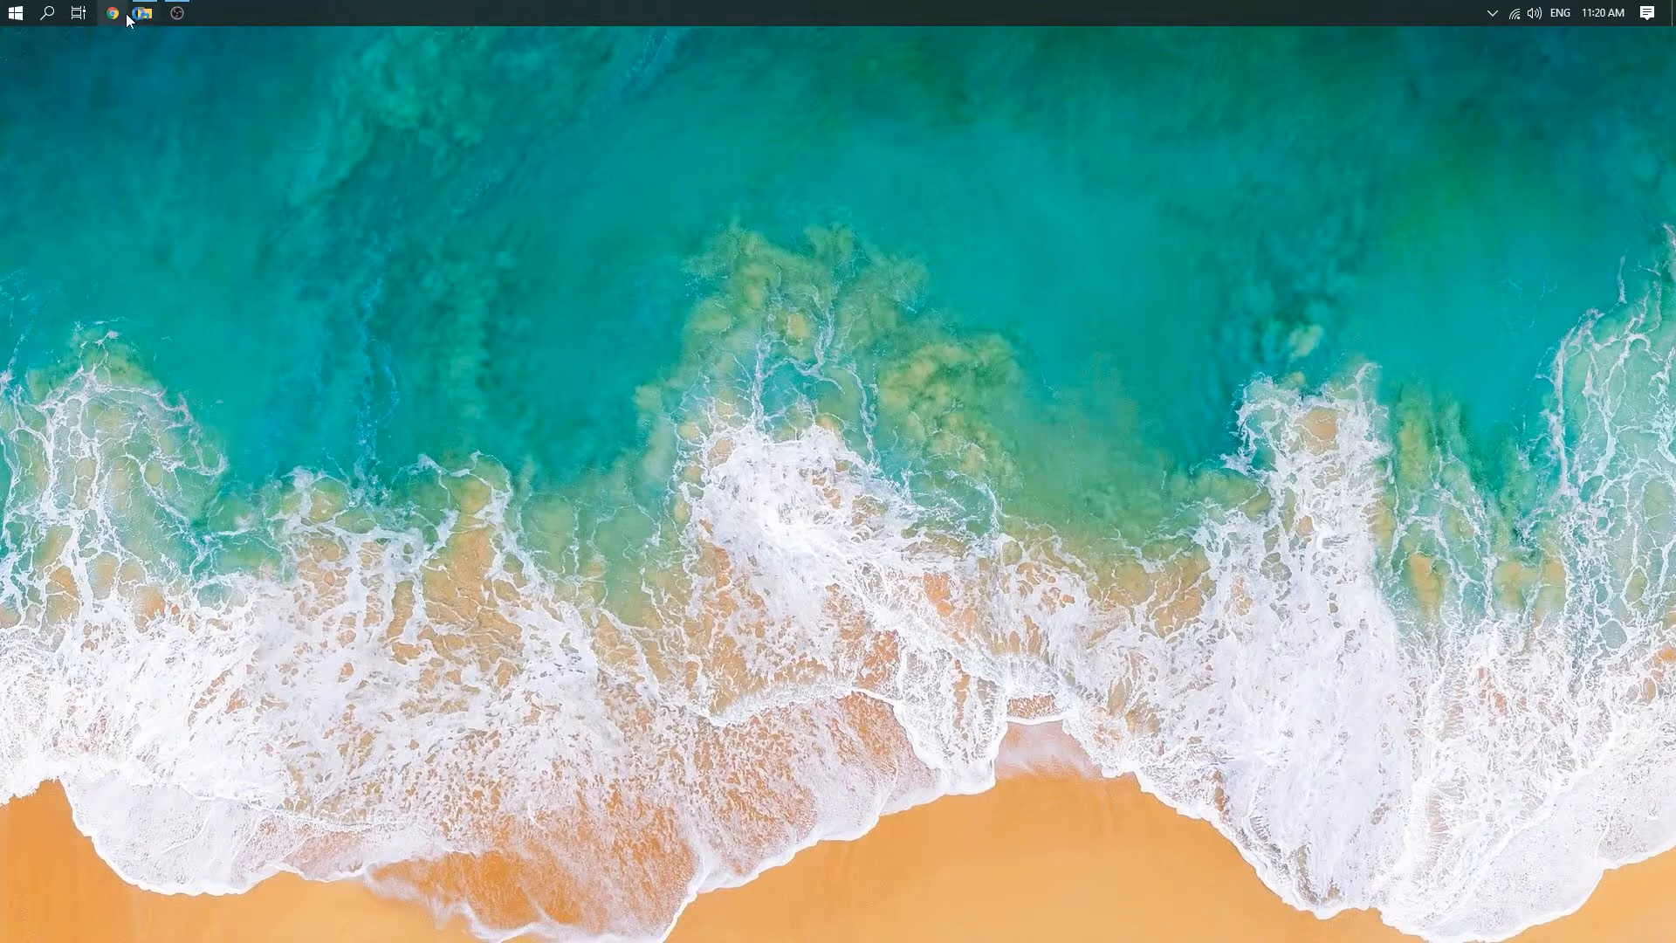
- Launch Chrome and load hardreset.info in the address bar
{"action": "left_click", "coordinate": [111, 13]}
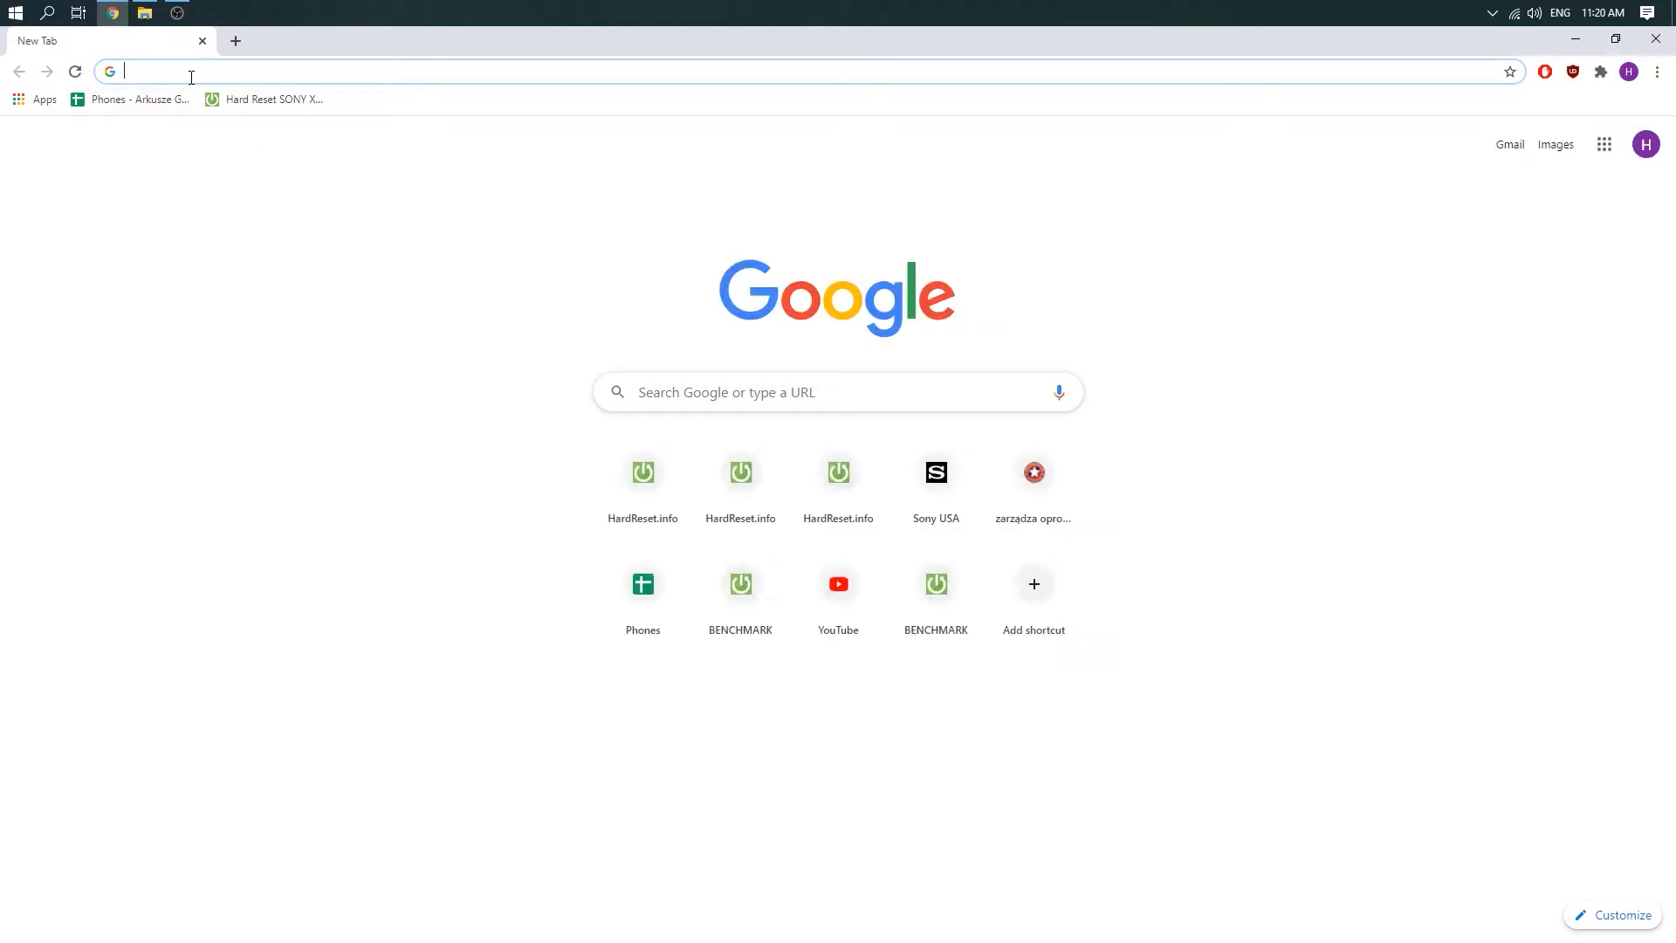
{"action": "type", "text": "hardreset.info"}
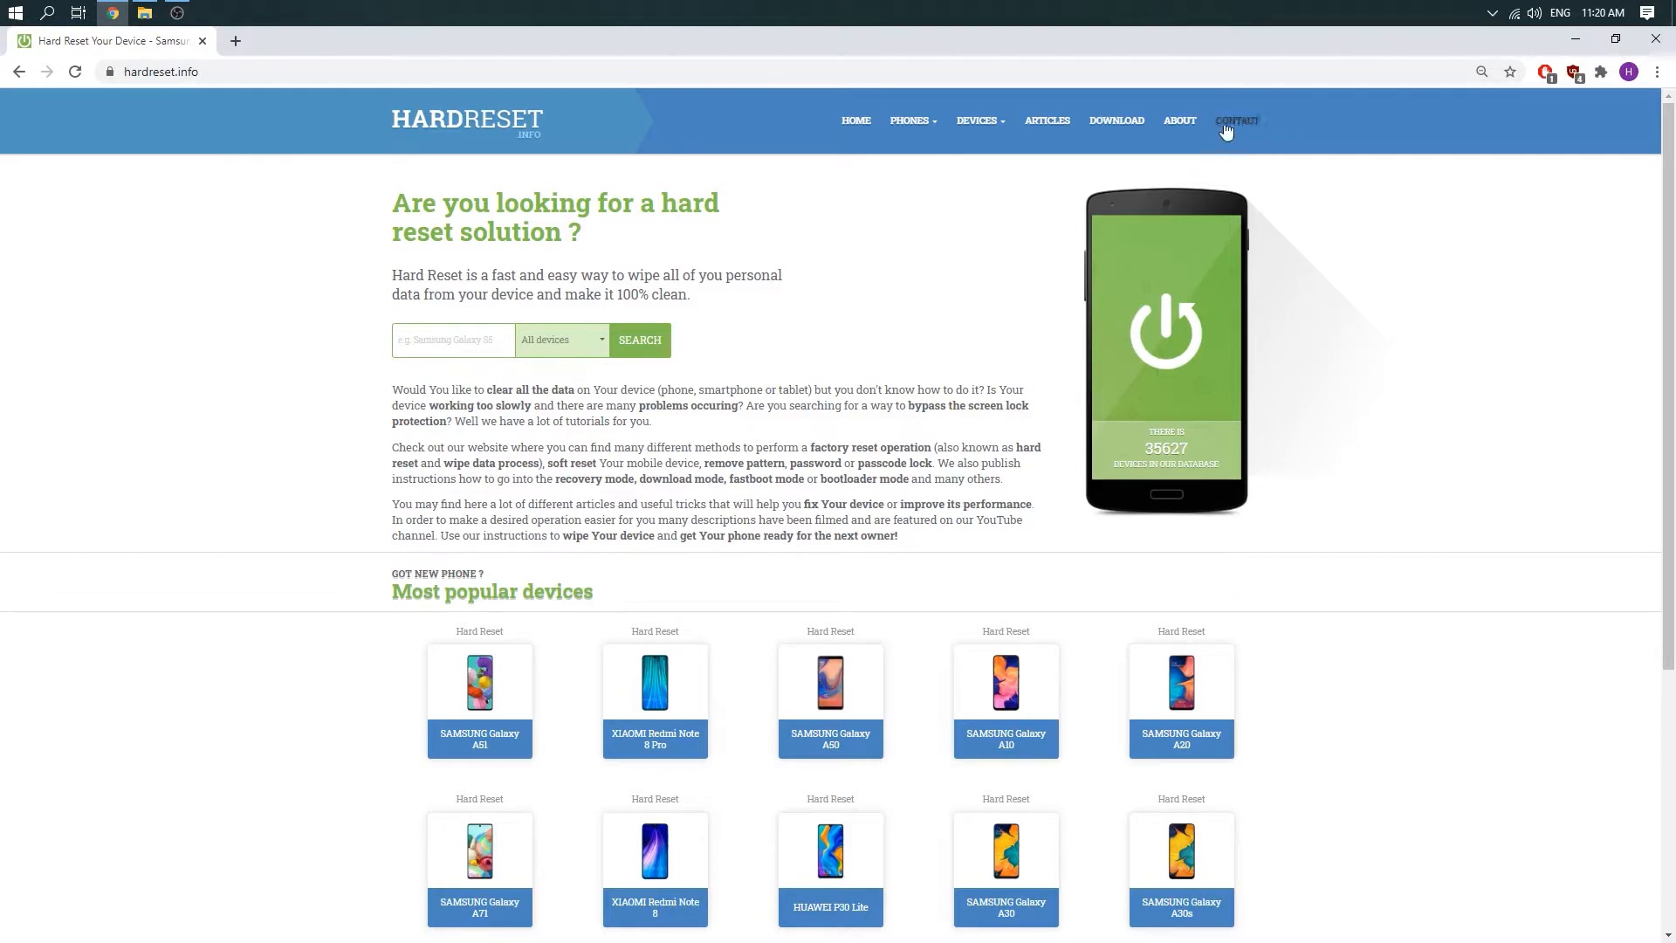
- Search the site's Download section for Intex drivers and open the Intex Drivers result
{"action": "left_click", "coordinate": [1115, 120]}
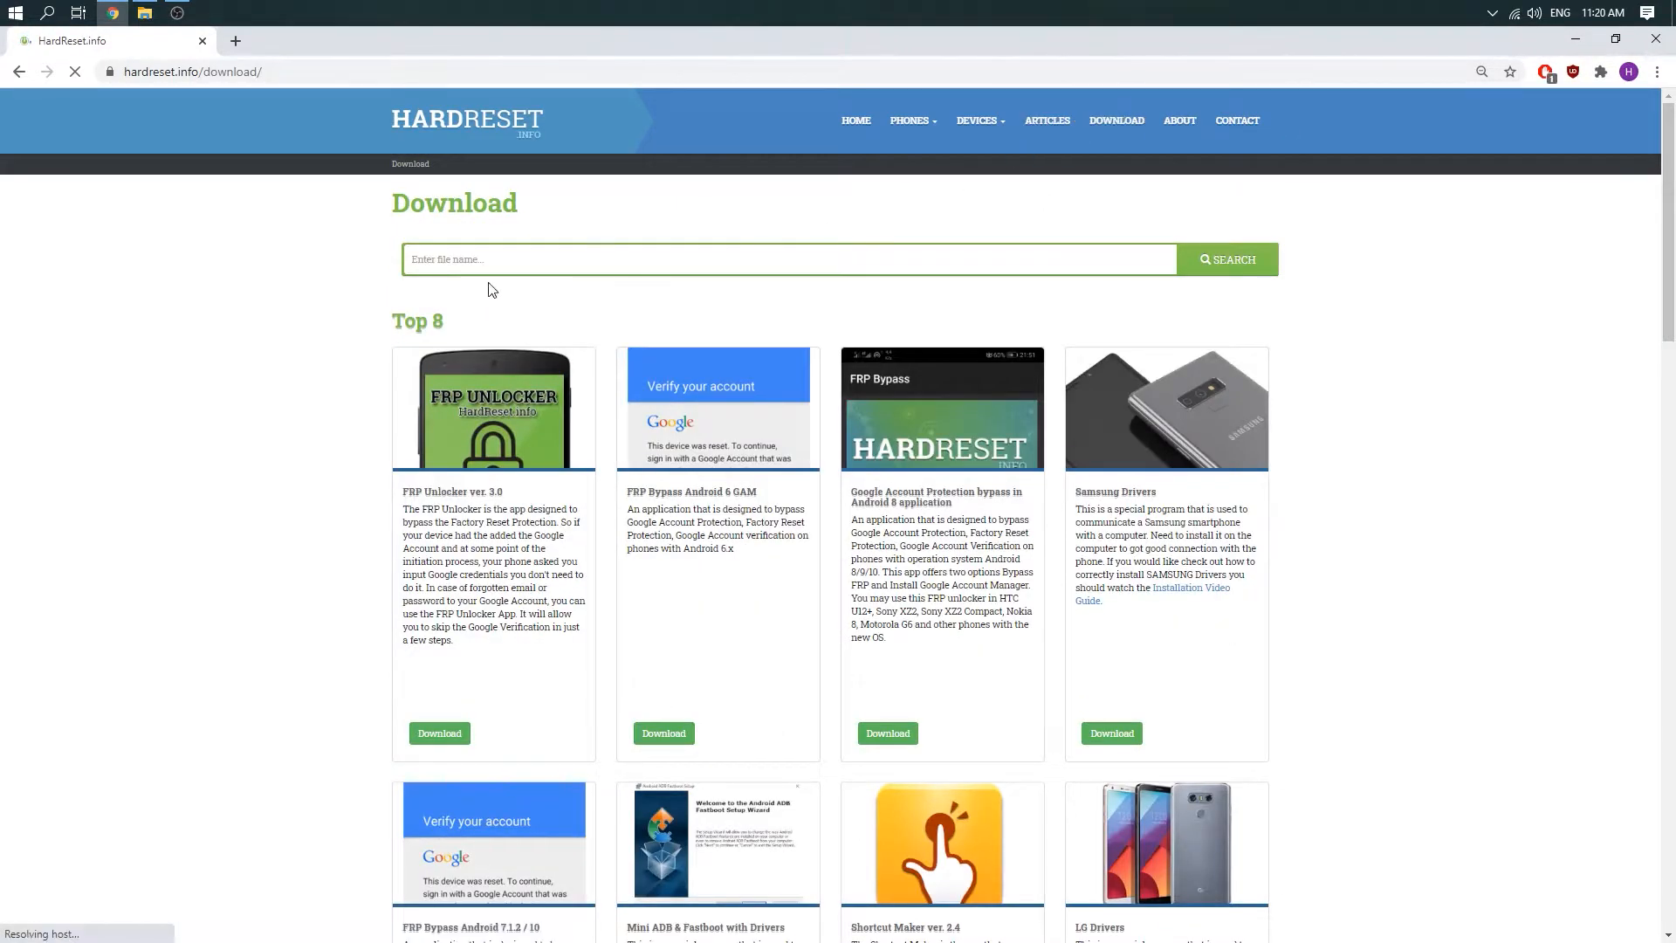
{"action": "left_click", "coordinate": [787, 258]}
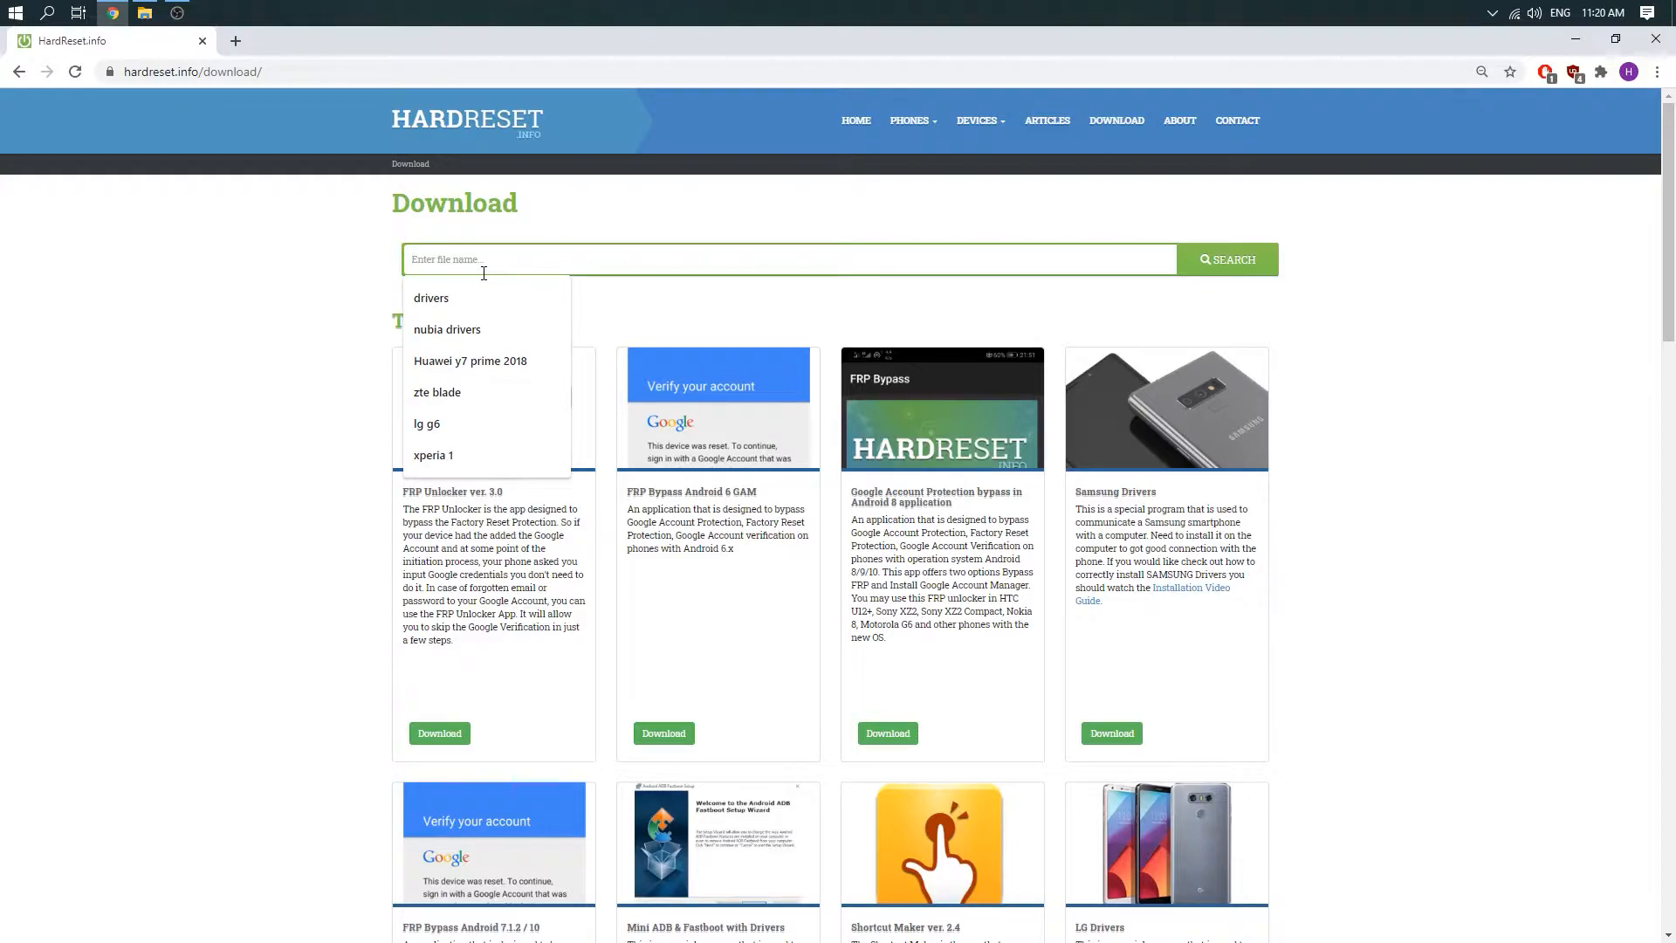
{"action": "type", "text": "intex drivers"}
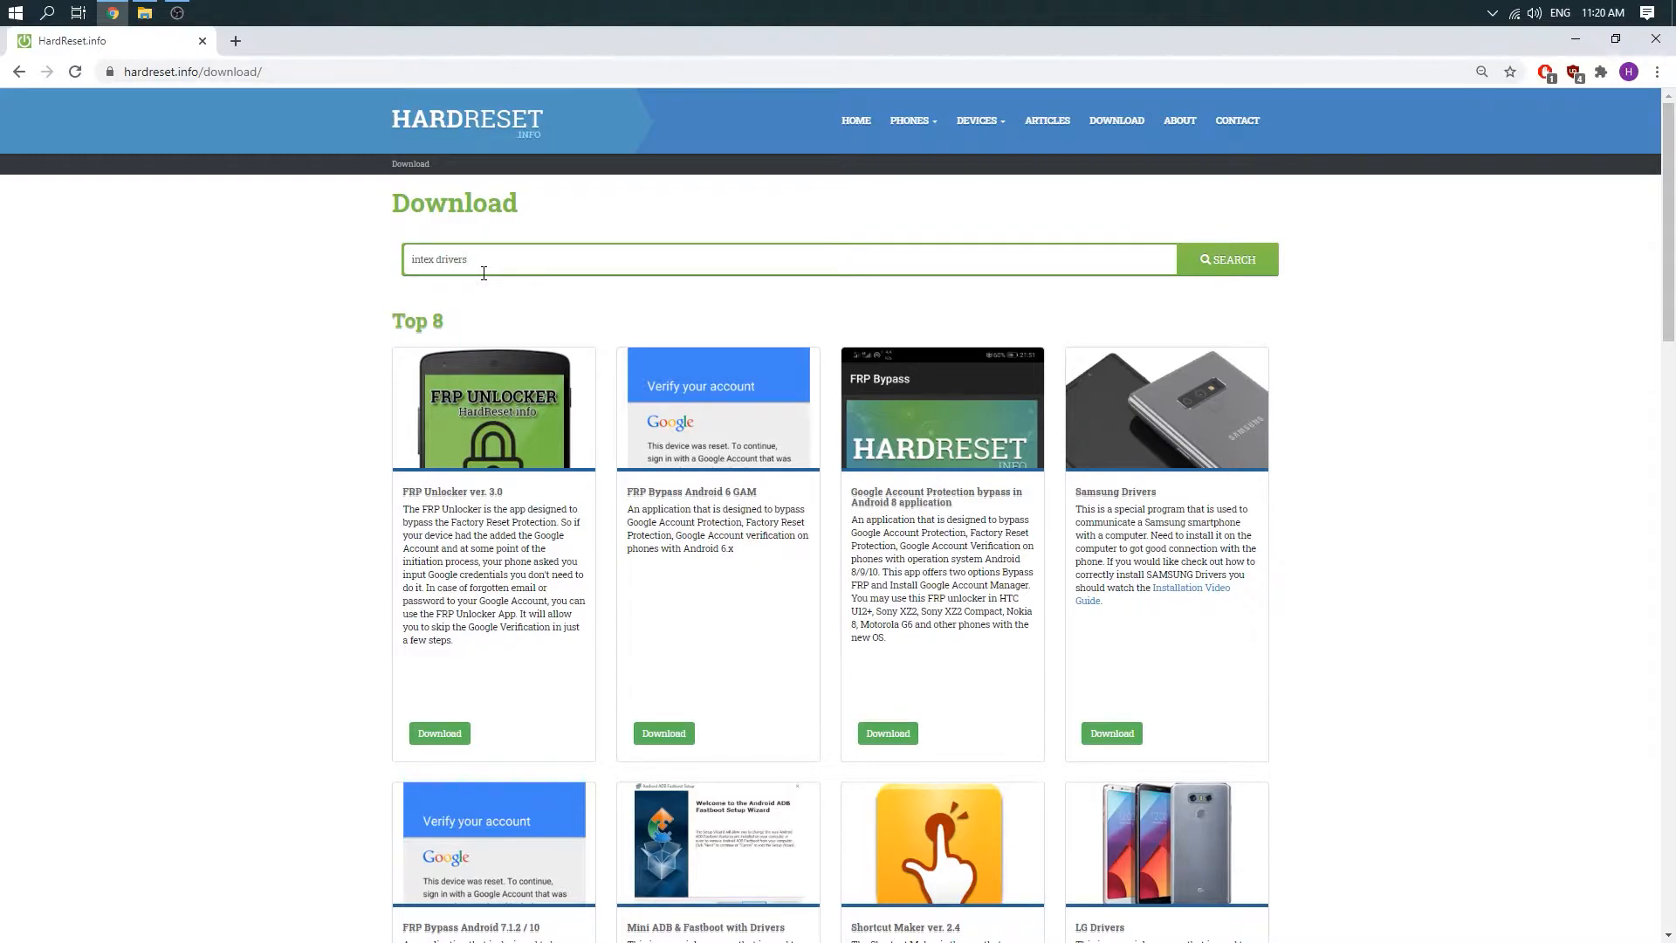
{"action": "left_click", "coordinate": [1227, 259]}
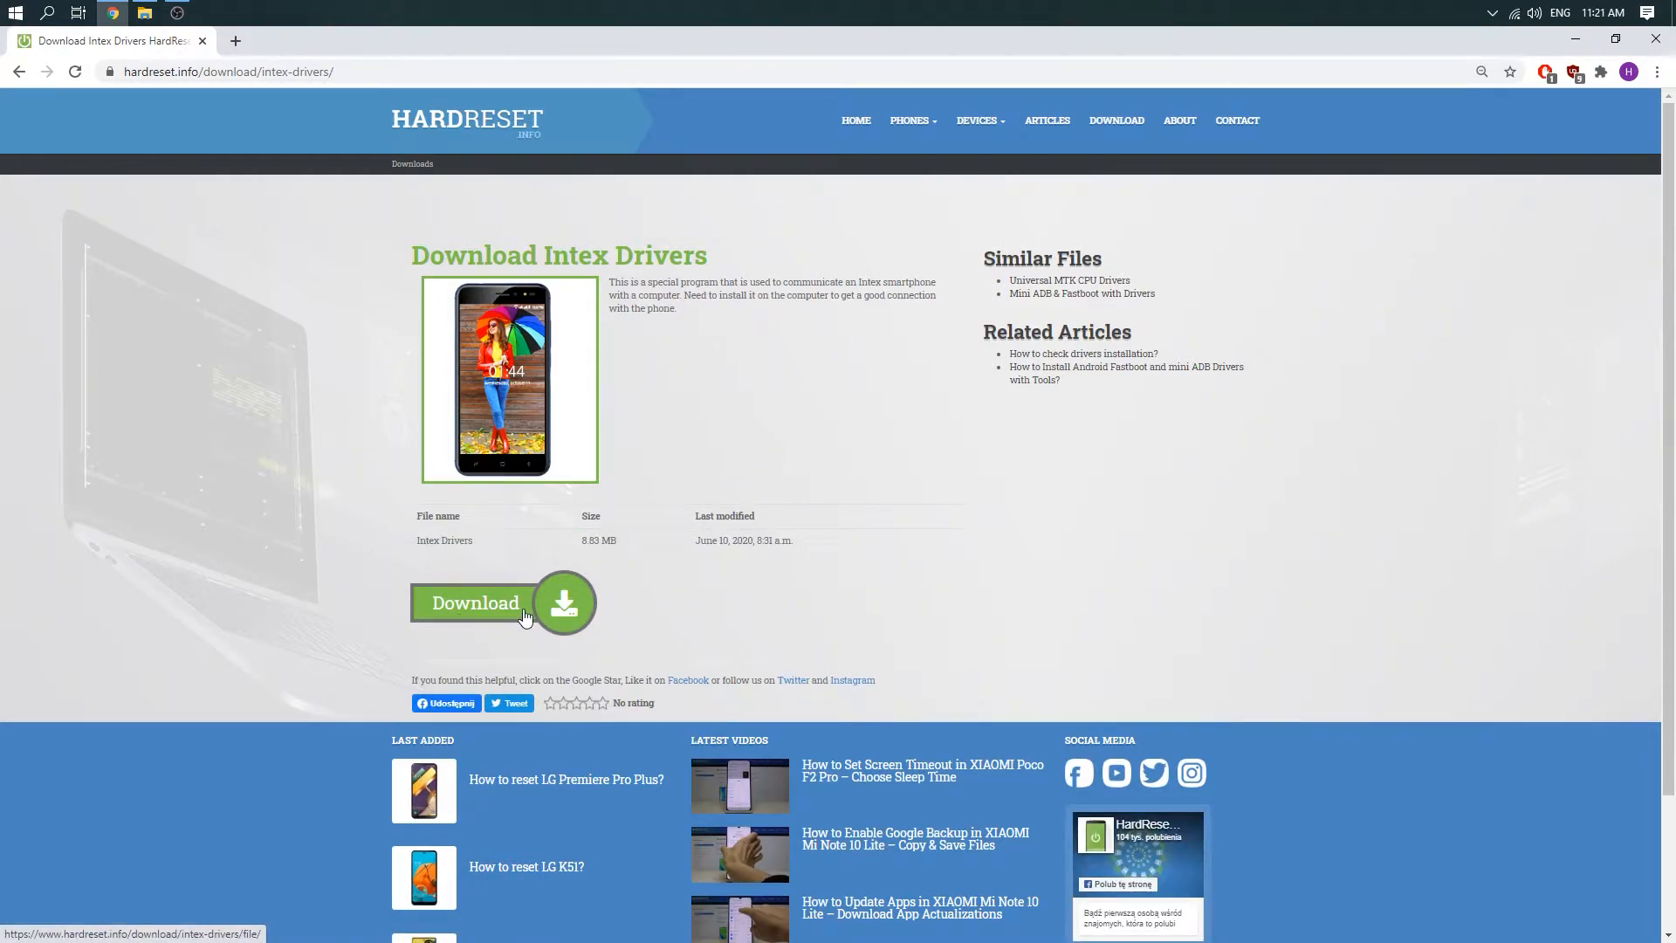
- Download the Intex Drivers auto-installer archive and open it in WinRAR
{"action": "left_click", "coordinate": [475, 601]}
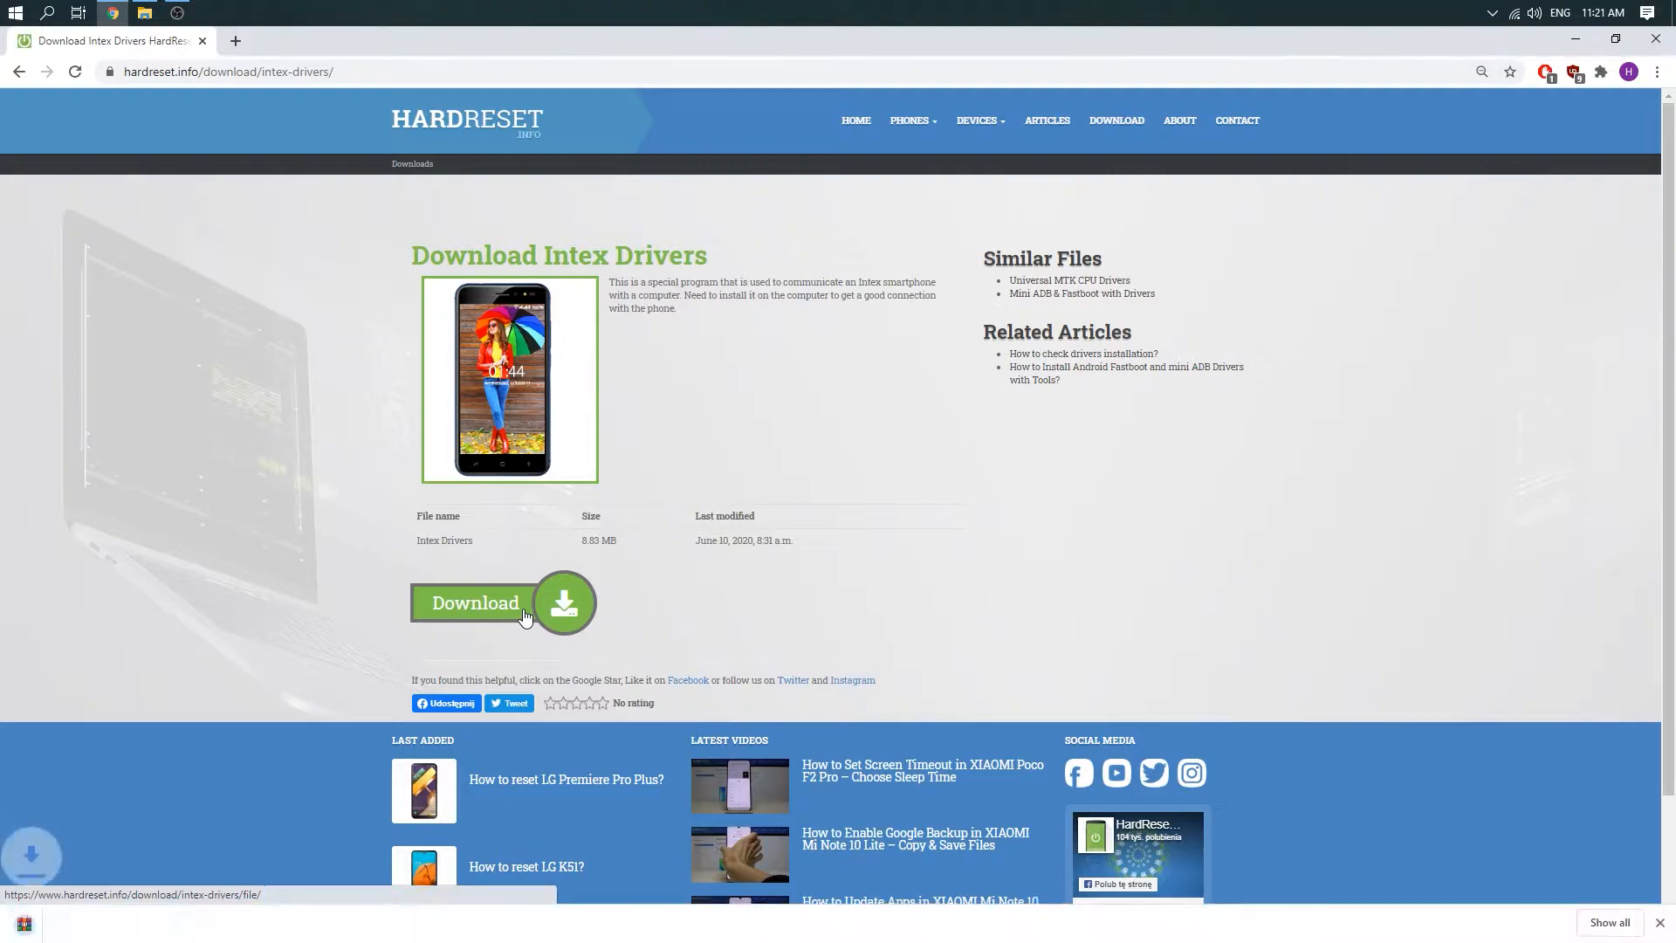
{"action": "left_click", "coordinate": [475, 602]}
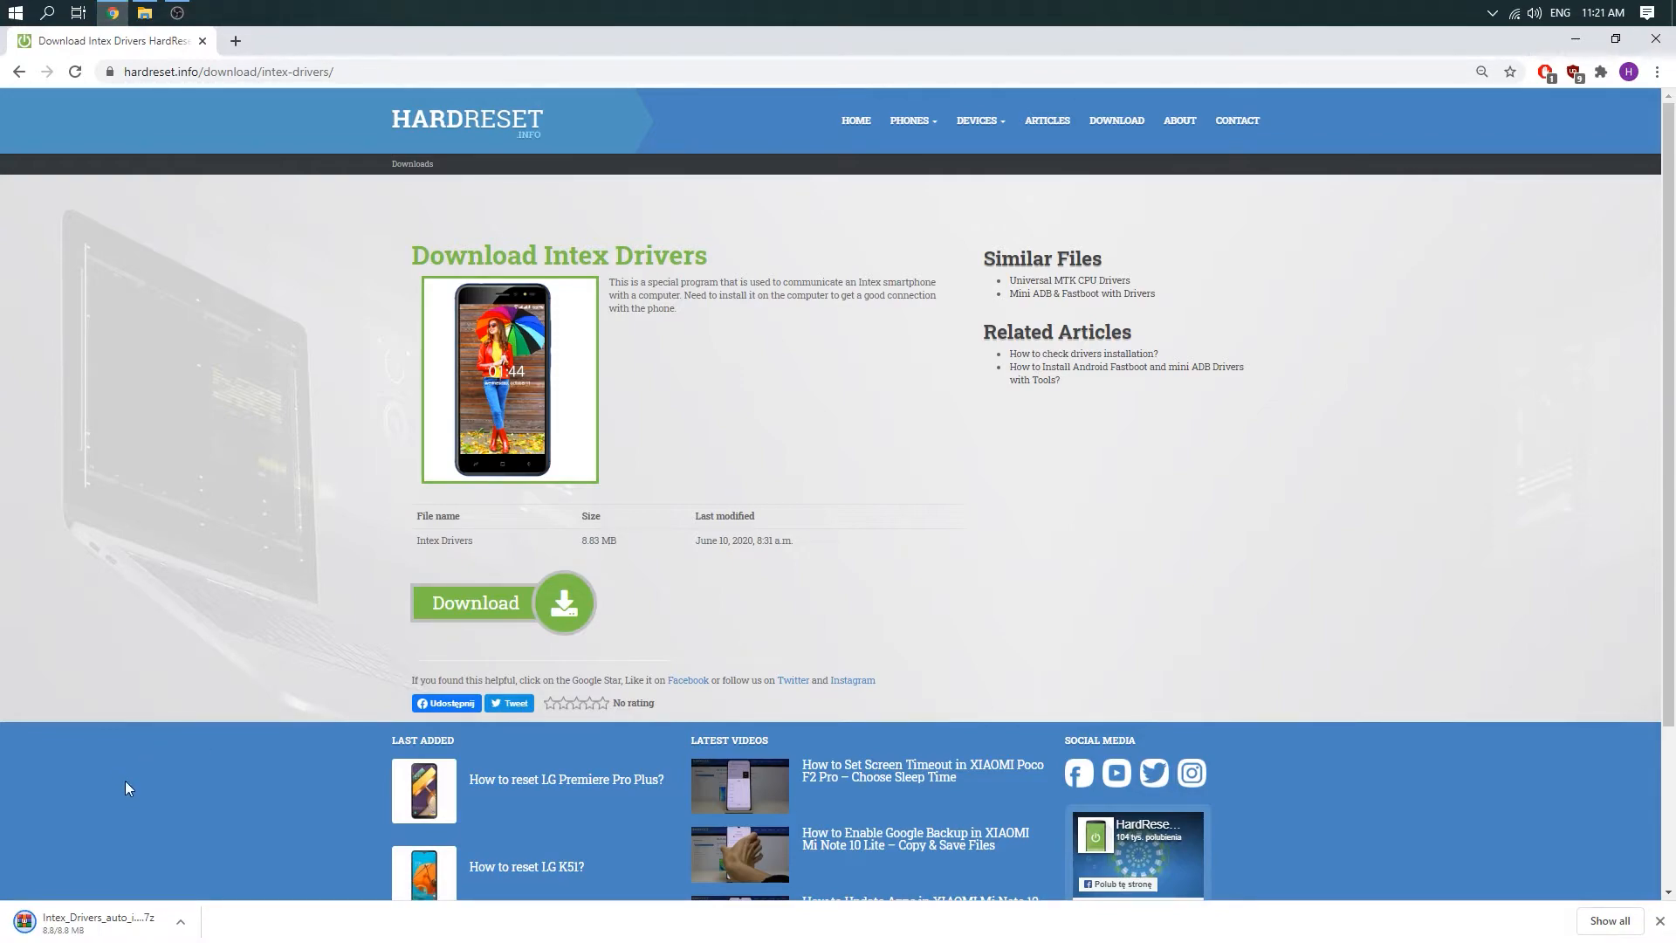
{"action": "mouse_move", "coordinate": [95, 895]}
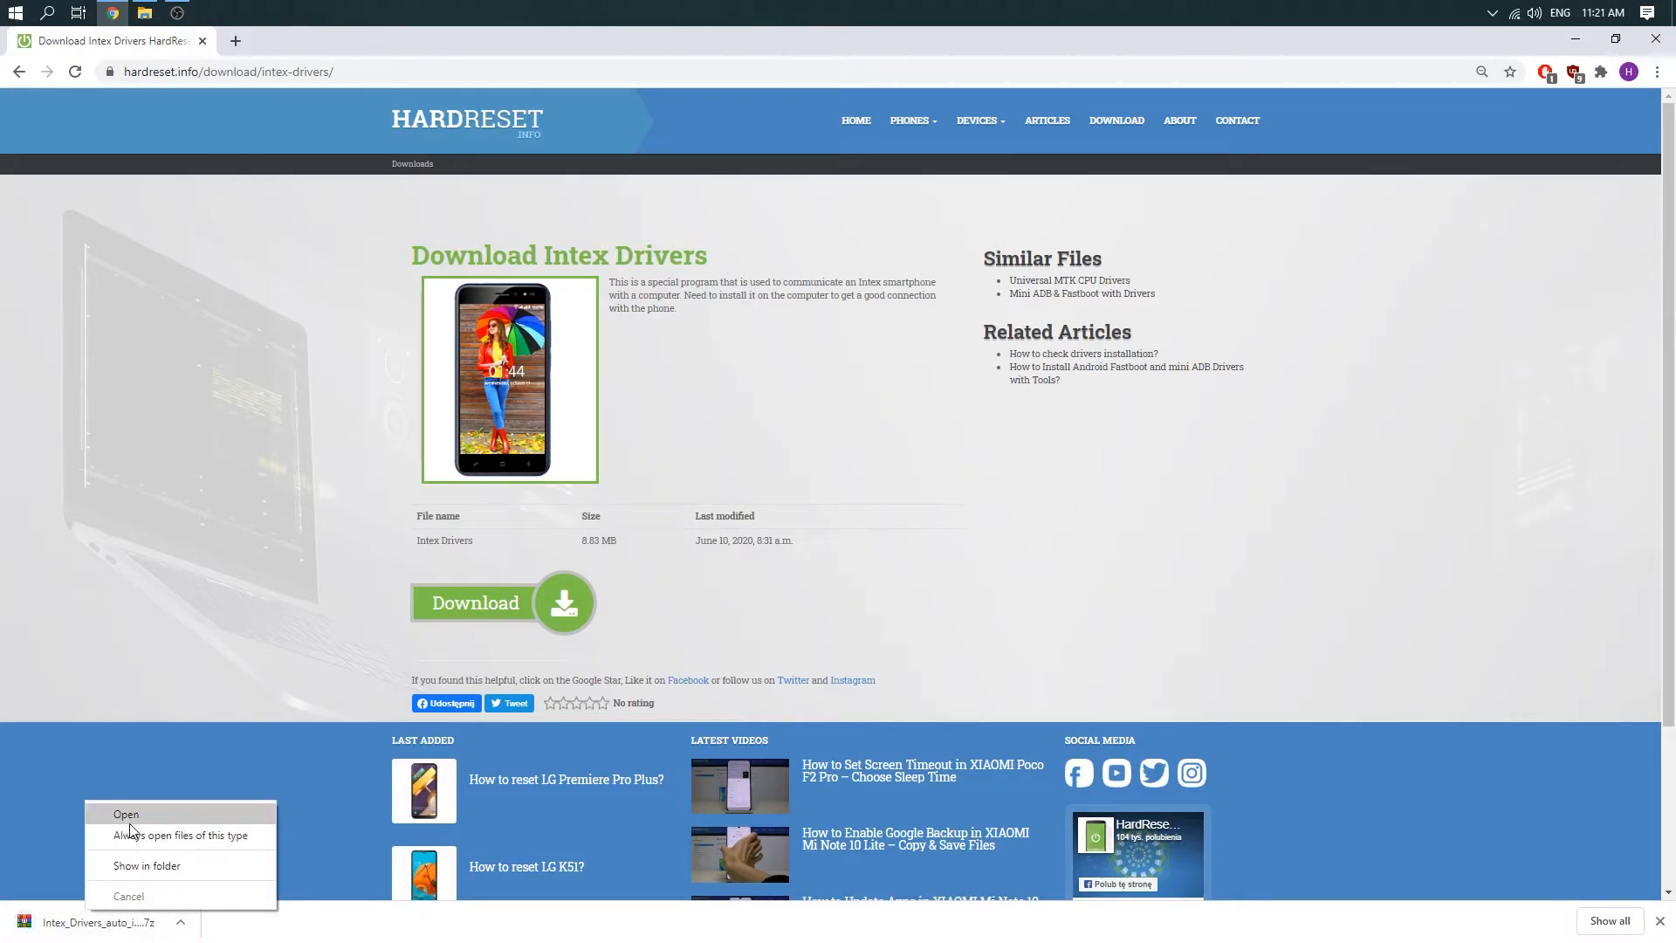
{"action": "left_click", "coordinate": [125, 818]}
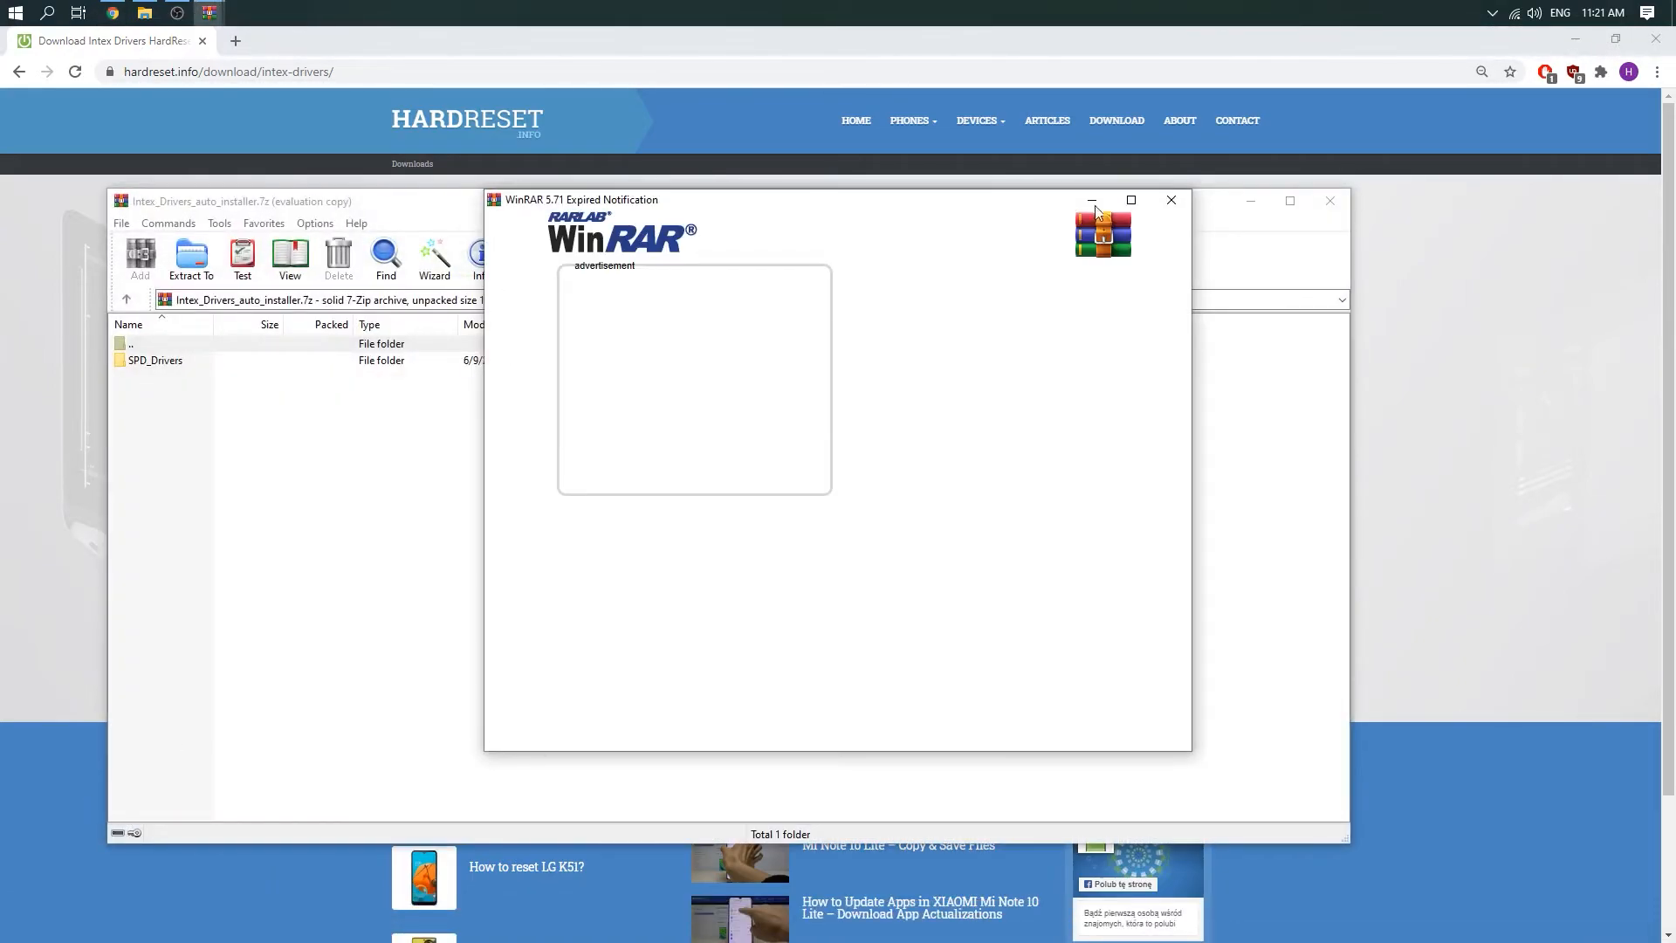
- Dismiss the WinRAR notice, enter SPD_Drivers, and run 64install.exe
{"action": "left_click", "coordinate": [1170, 200]}
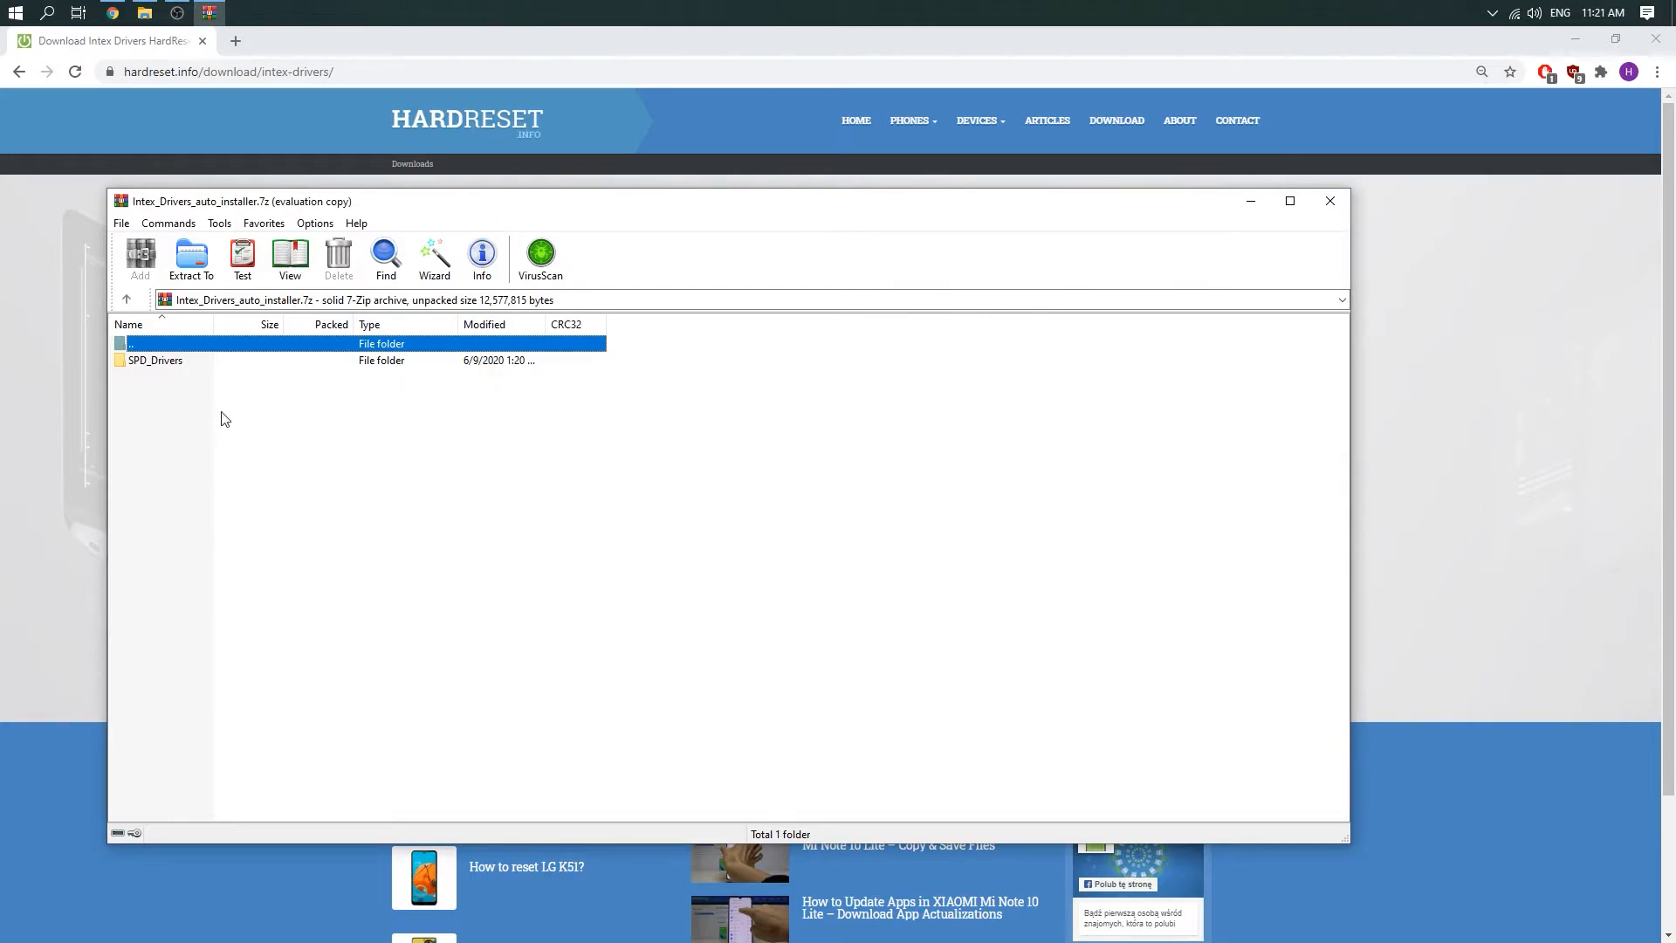
{"action": "double_click", "coordinate": [156, 361]}
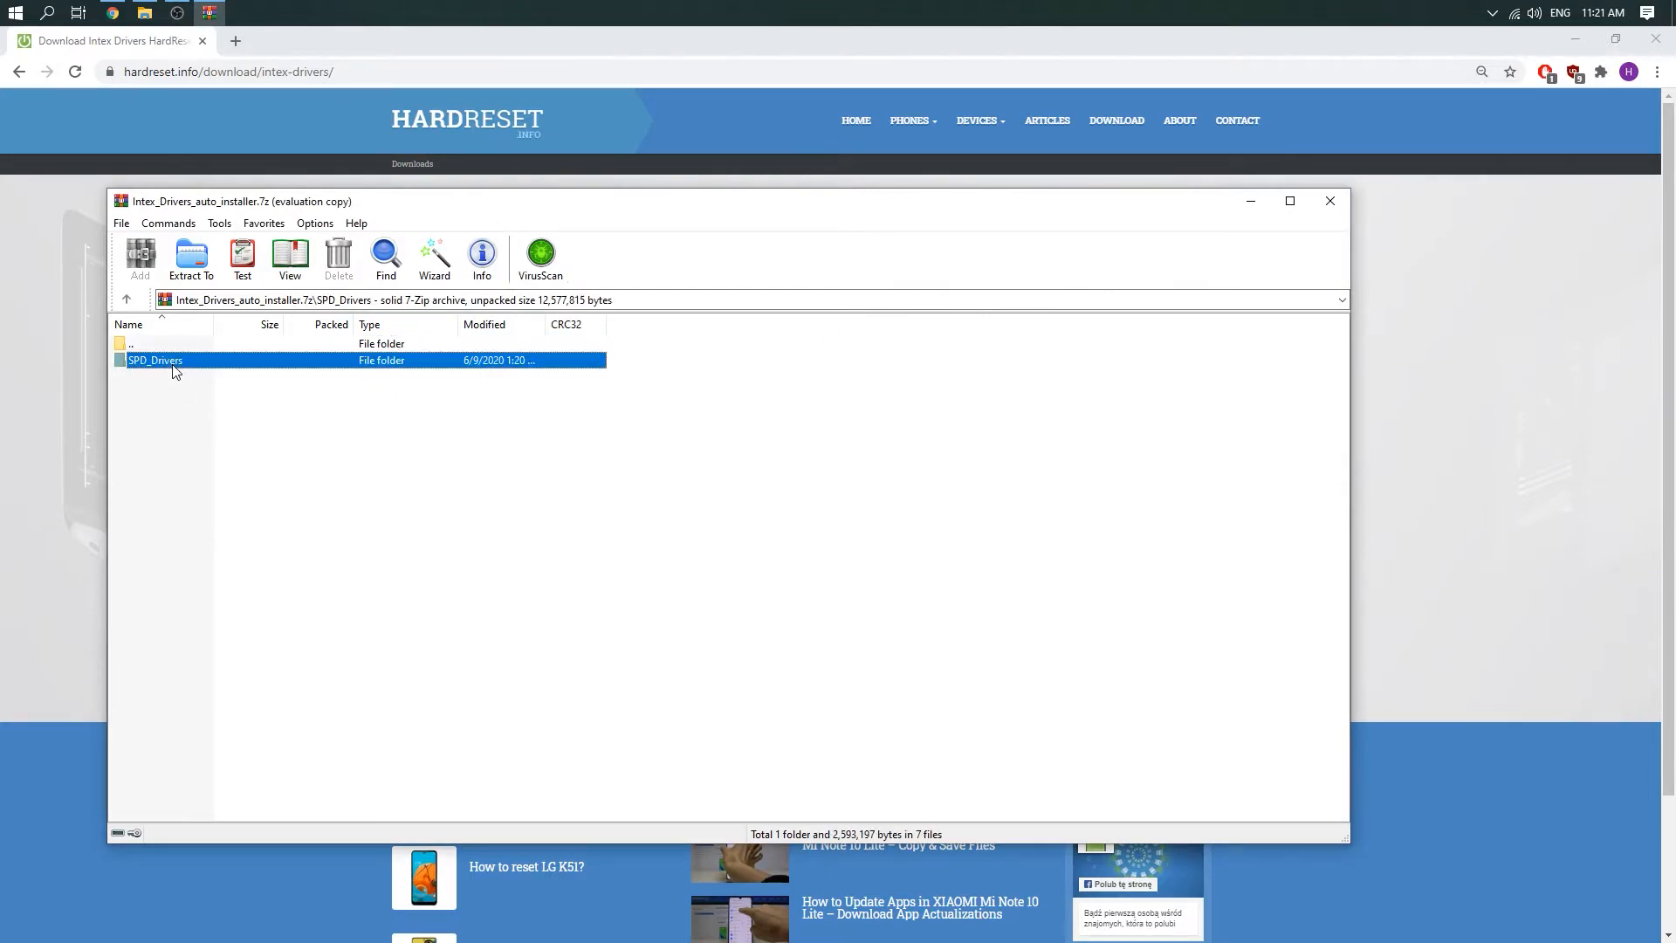
{"action": "double_click", "coordinate": [155, 361]}
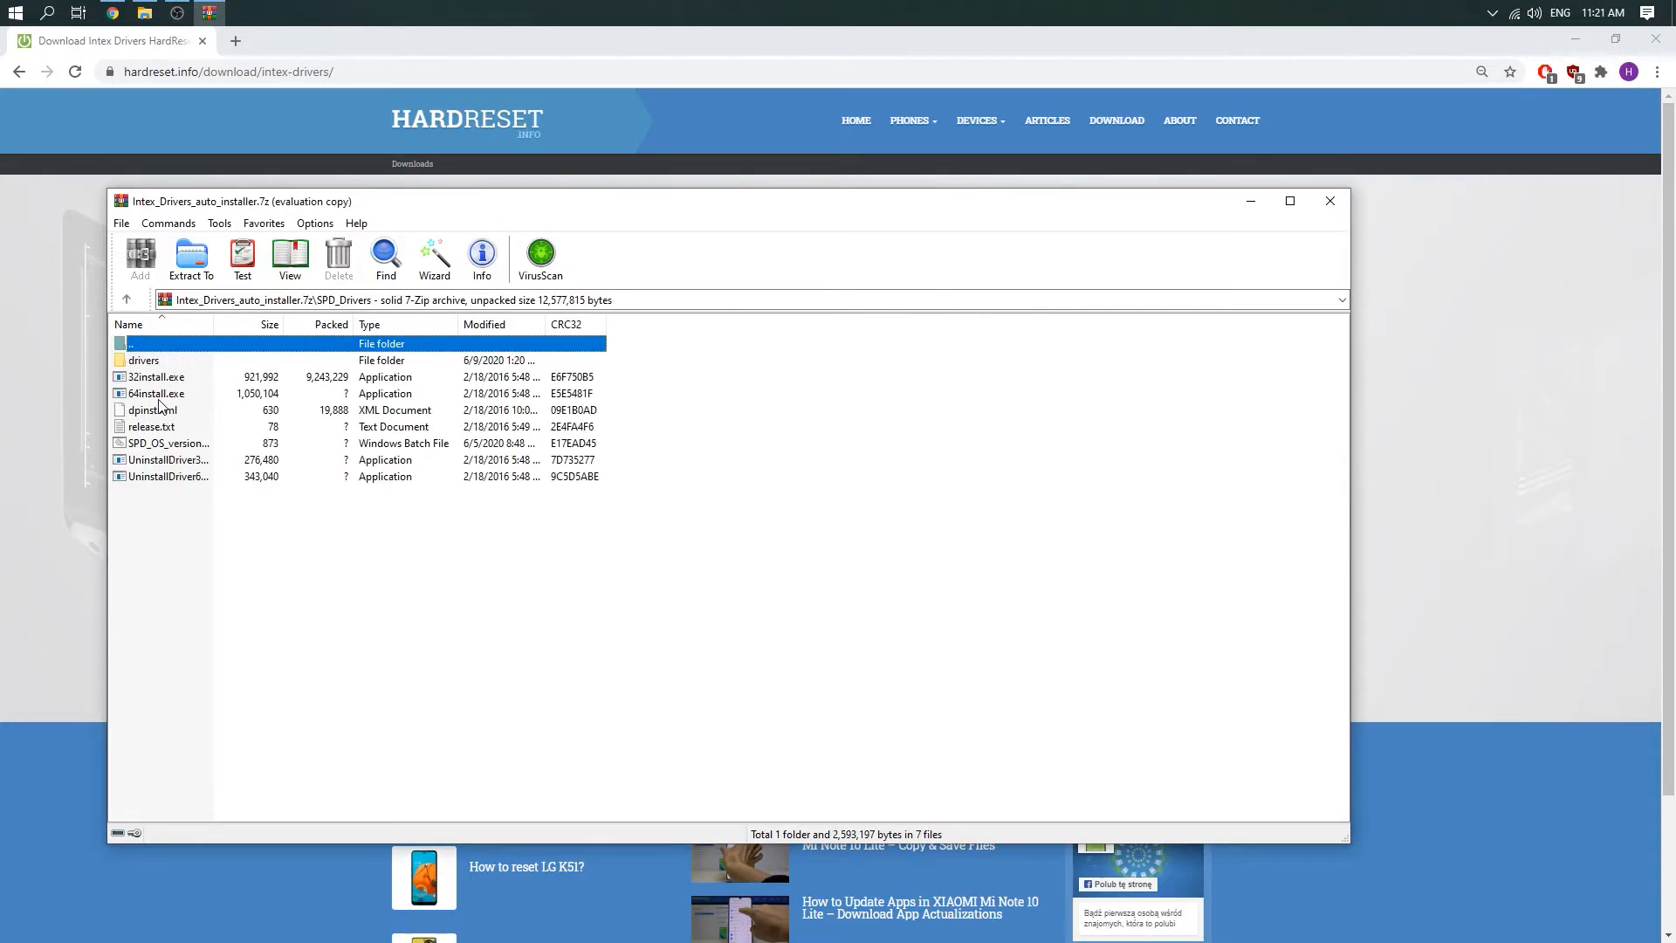
{"action": "left_click", "coordinate": [157, 394]}
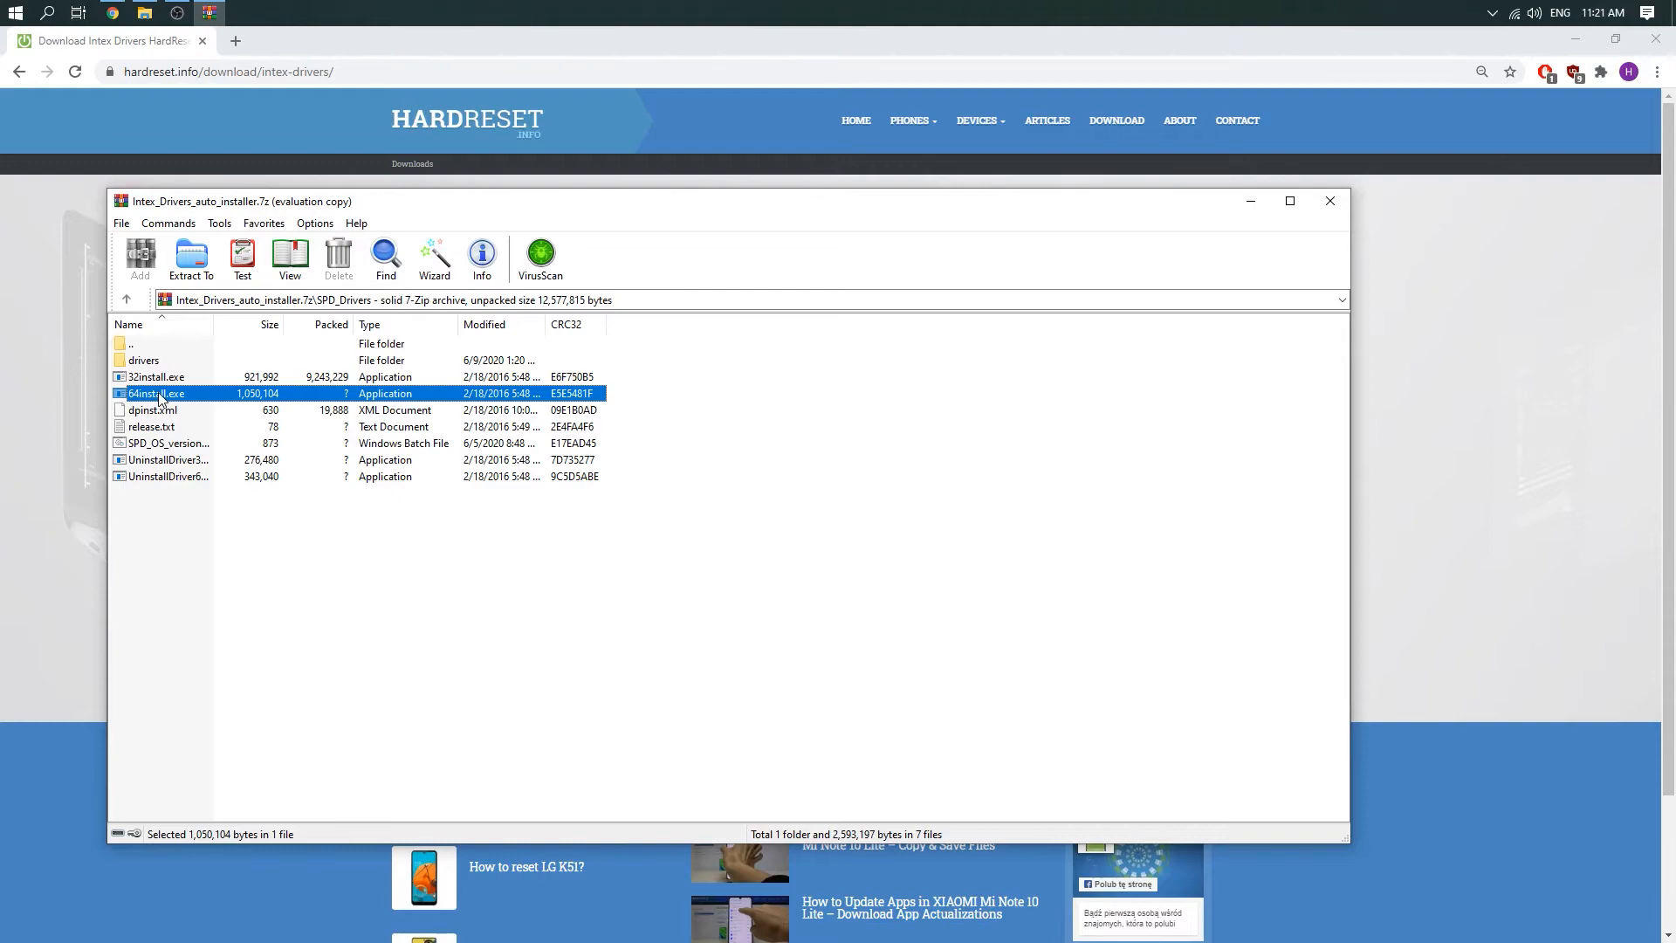
{"action": "double_click", "coordinate": [156, 393]}
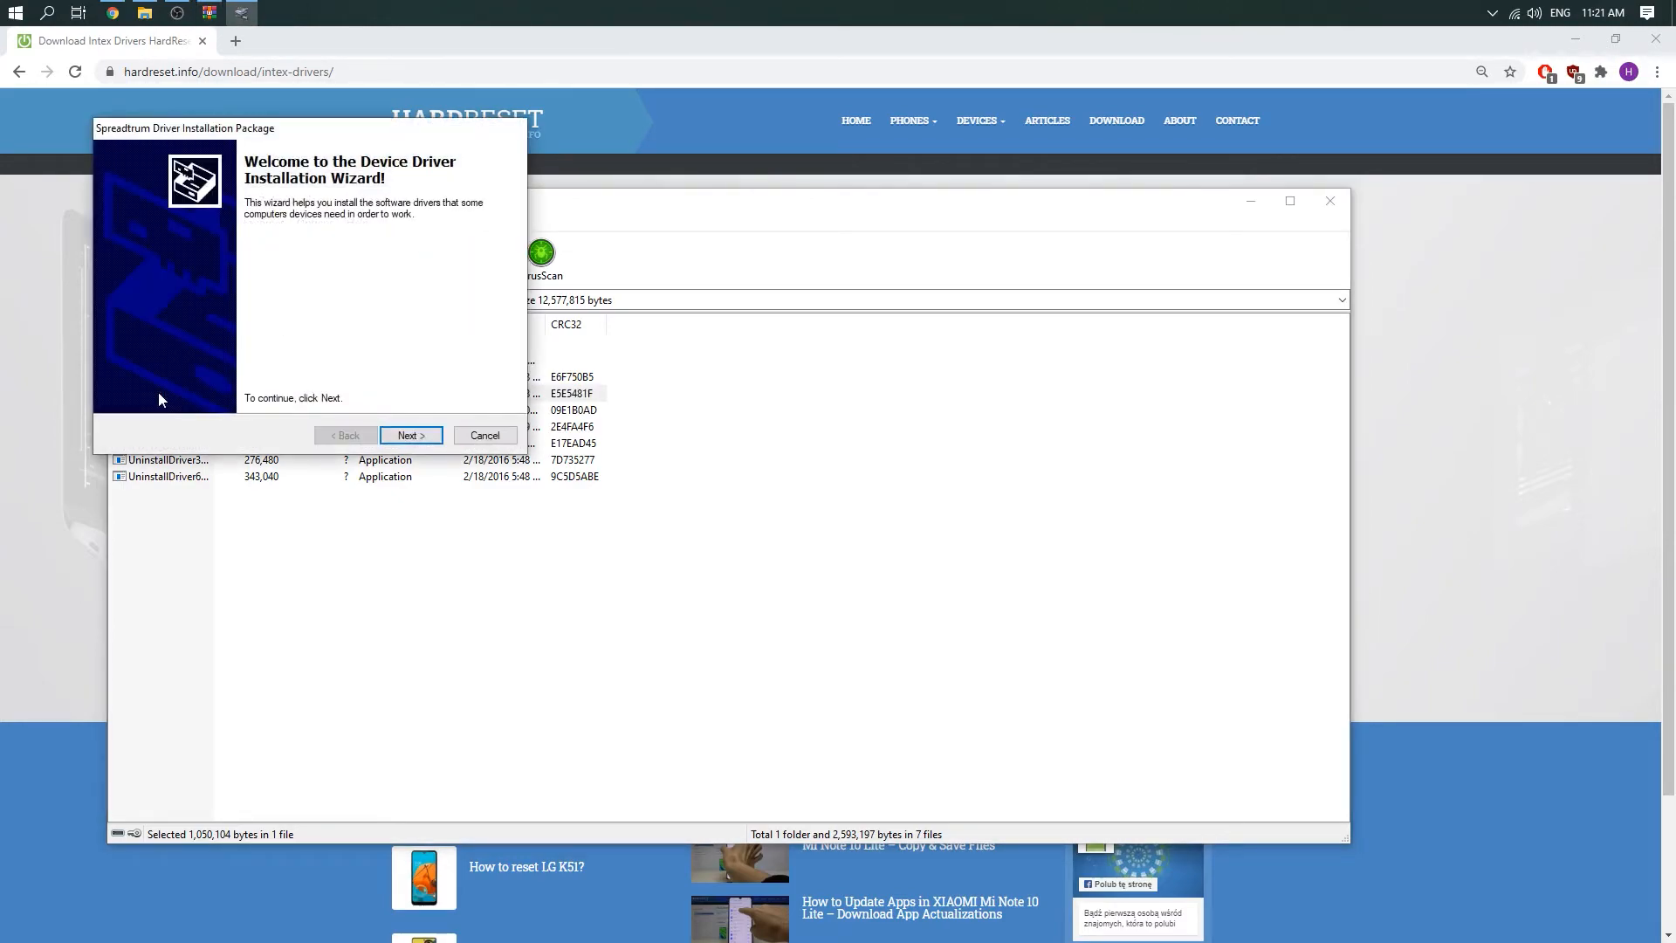
{"action": "mouse_move", "coordinate": [214, 344]}
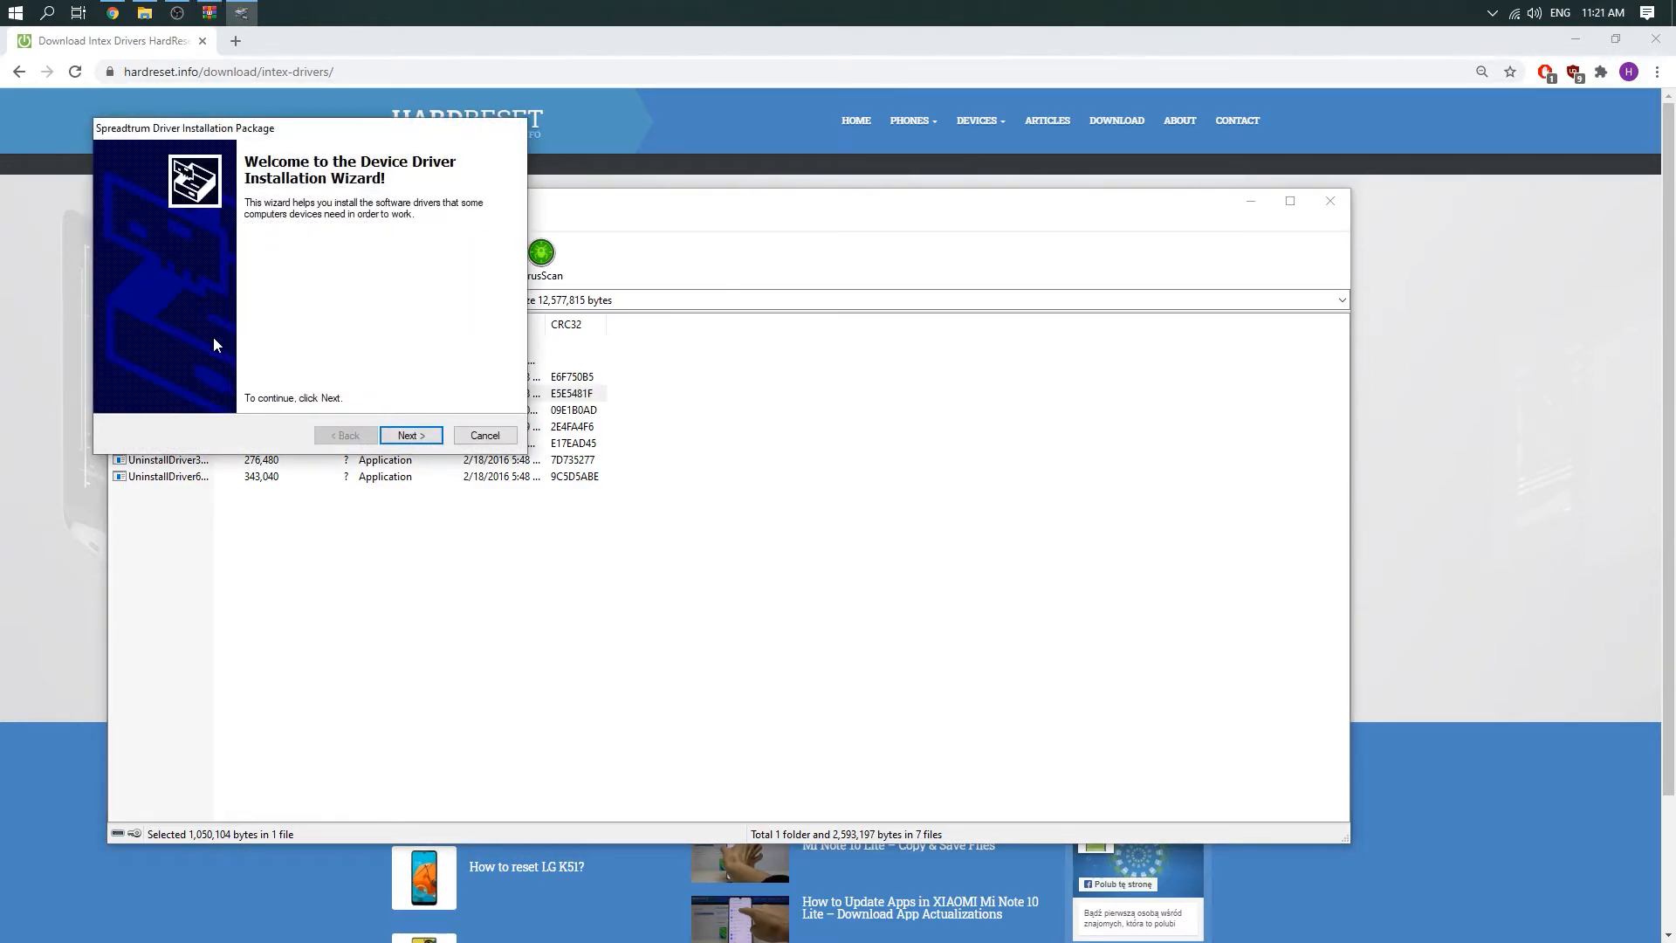
- Advance the Spreadtrum wizard and approve installing the Spreadtrum device software
{"action": "left_click", "coordinate": [411, 434]}
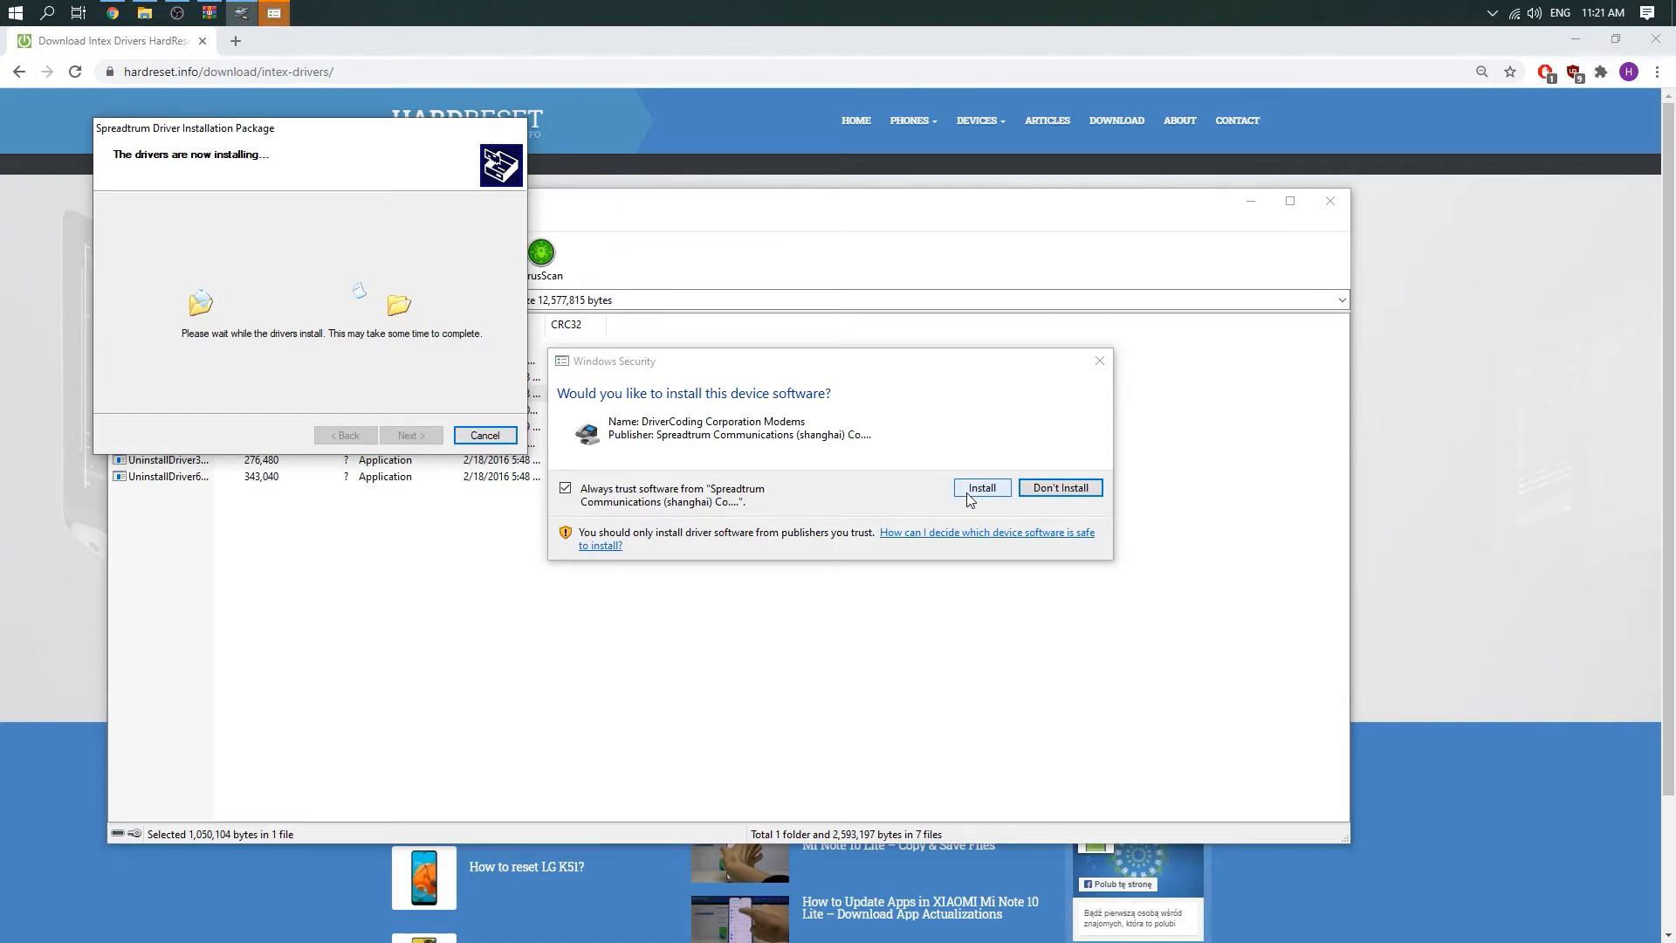
{"action": "left_click", "coordinate": [980, 487]}
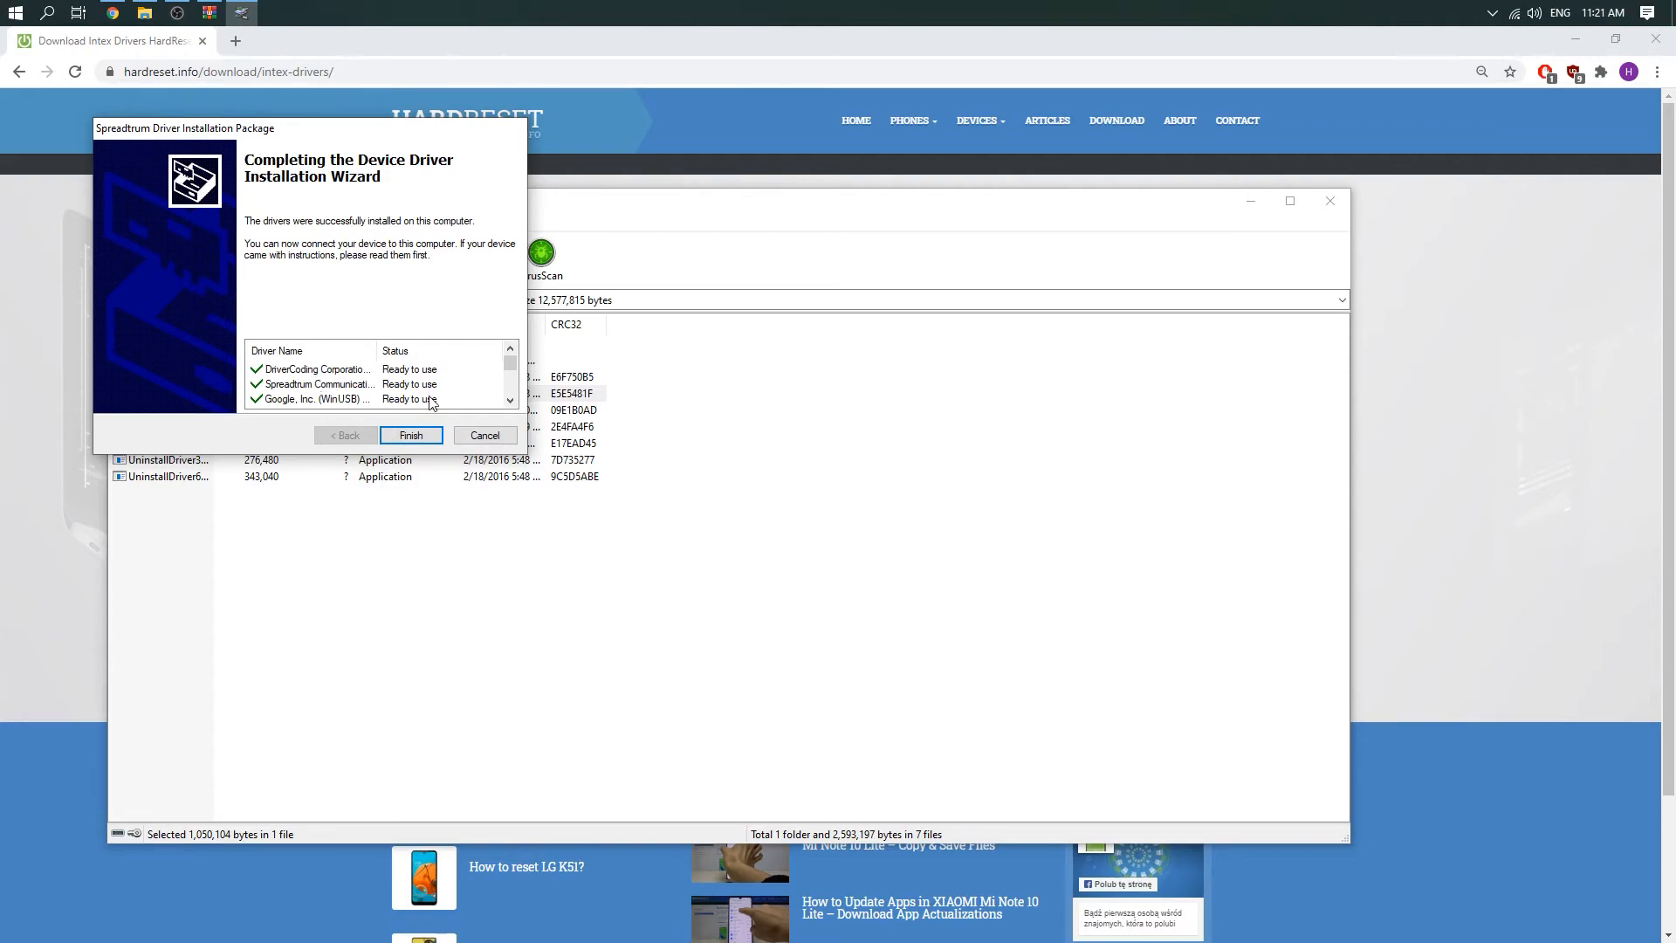
{"action": "mouse_move", "coordinate": [434, 398]}
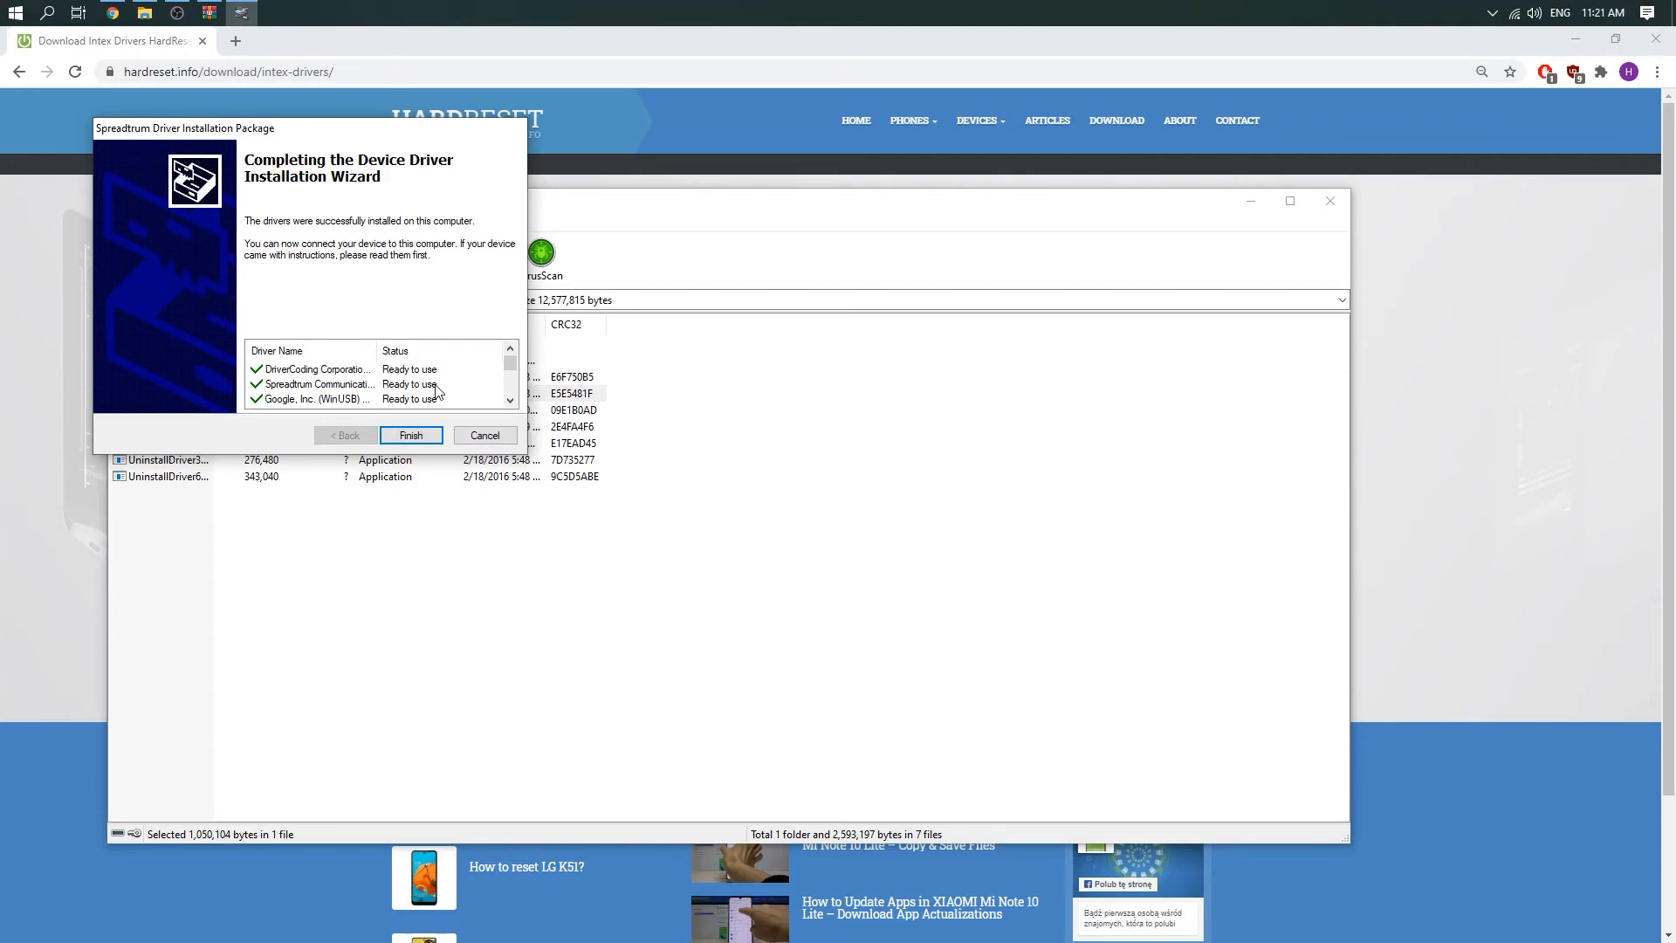